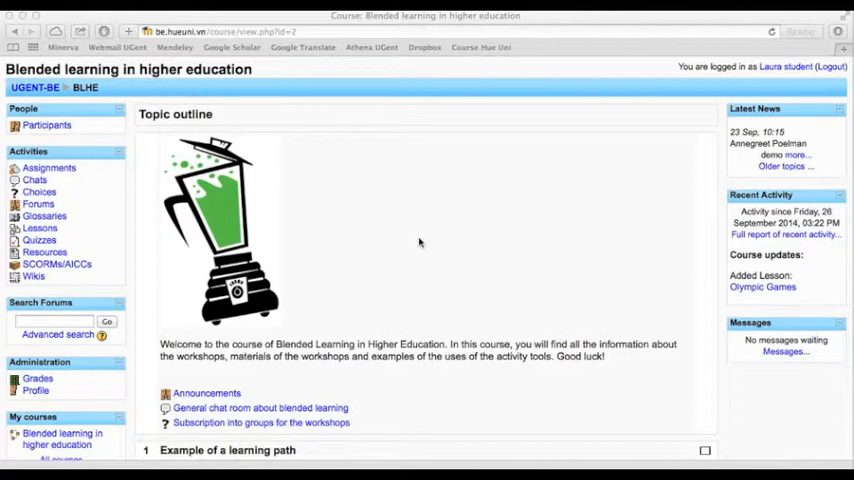
mouse_move(200, 271)
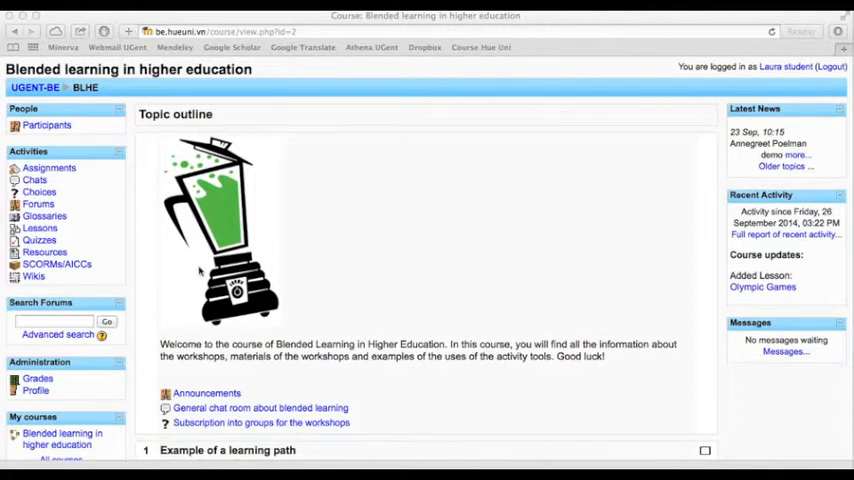
mouse_move(57, 264)
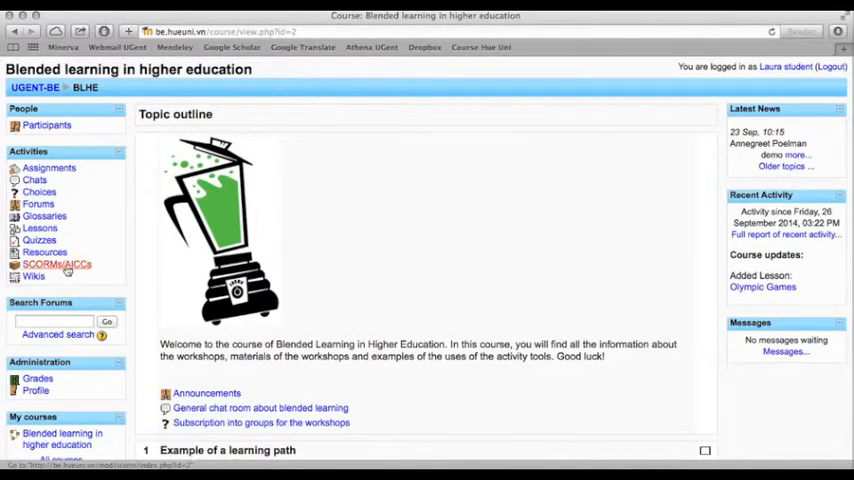
Step: Open the SCORMs/AICCs list from the course's Activities block
click(57, 263)
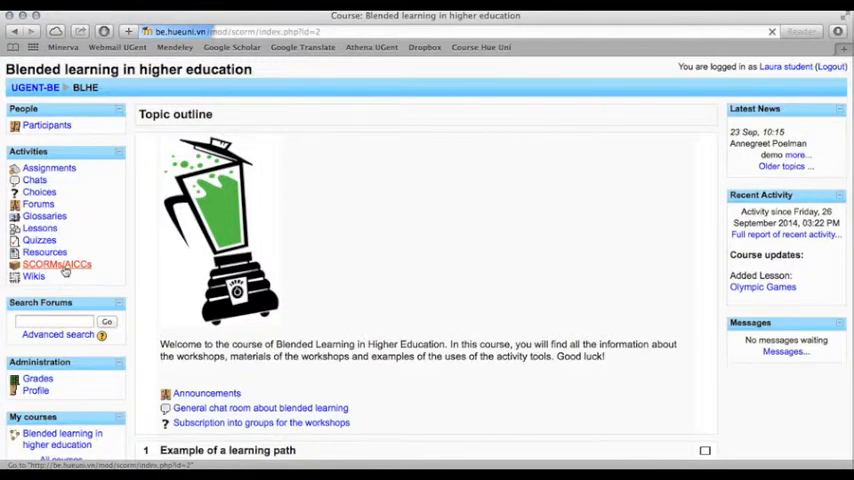
click(57, 264)
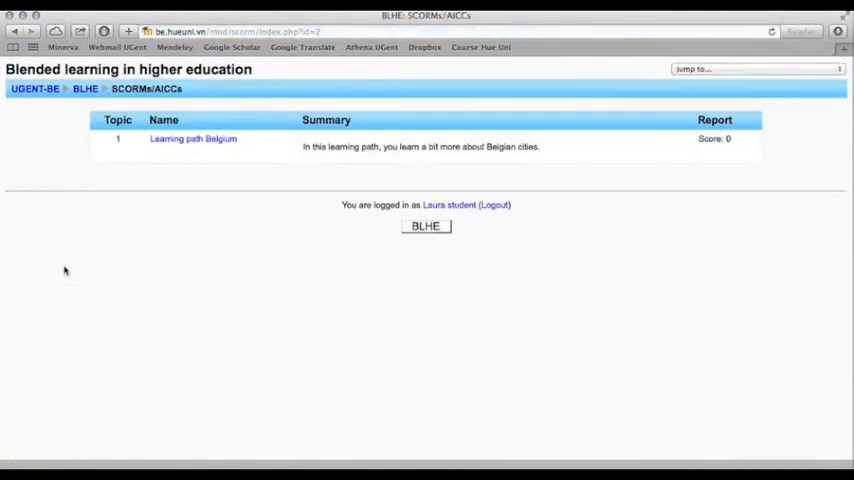
mouse_move(193, 150)
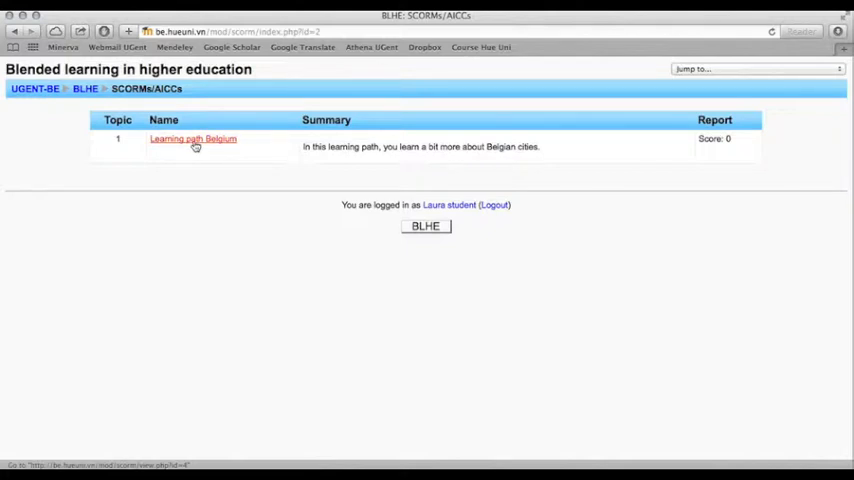
Step: Open the Learning path Belgium package and start it in Normal mode
click(192, 139)
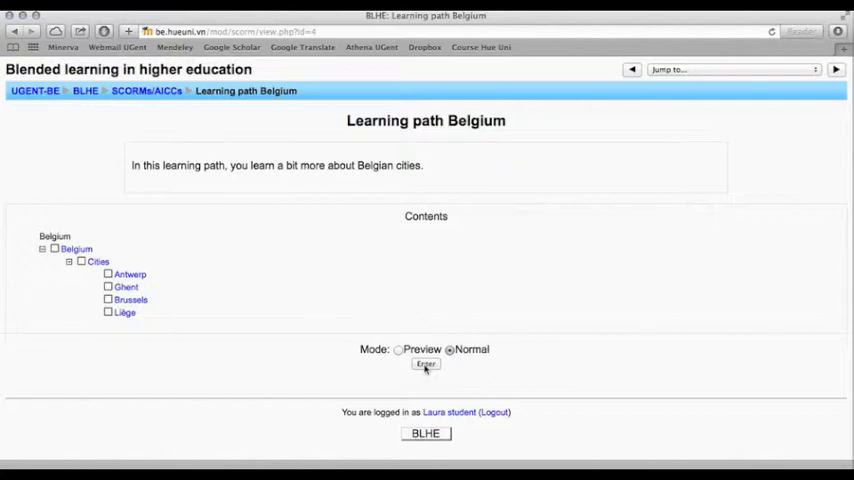
click(425, 364)
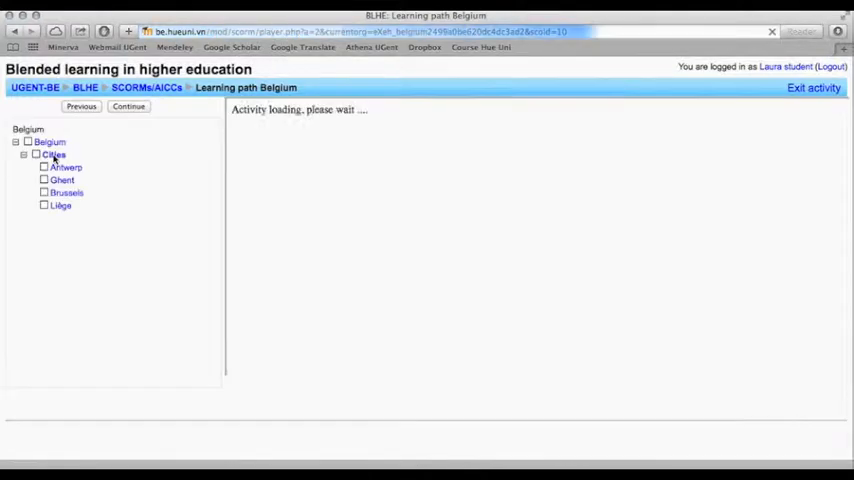
Step: Open Cities > Antwerp and scroll through its embedded Wikipedia article
click(53, 155)
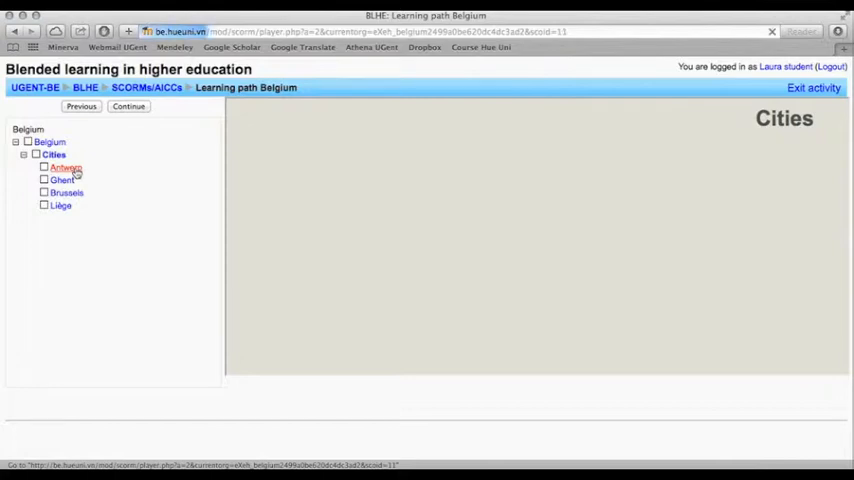
click(65, 167)
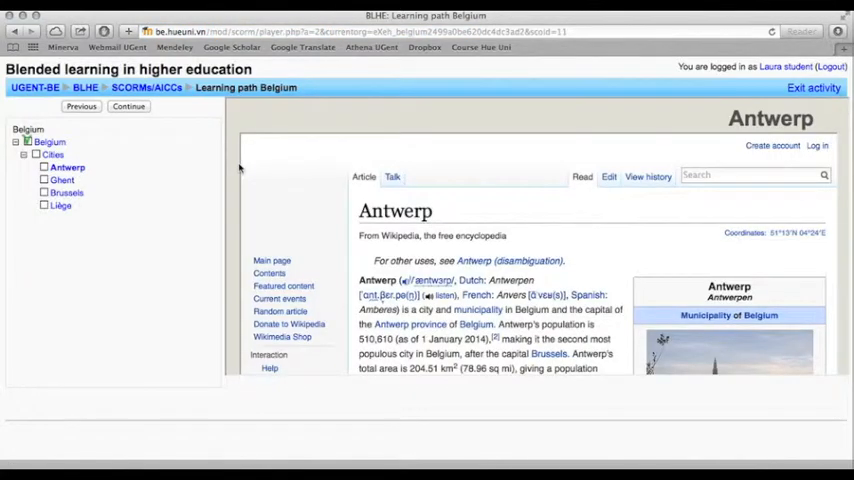
scroll(down, 3)
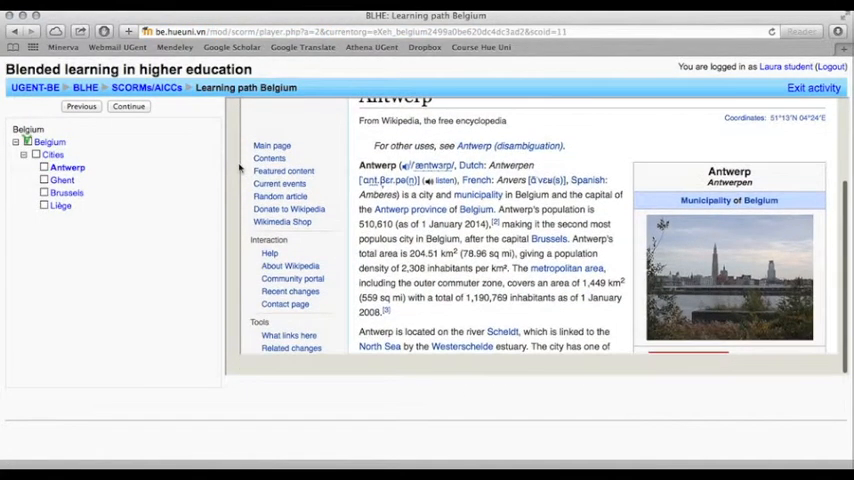
scroll(down, 3)
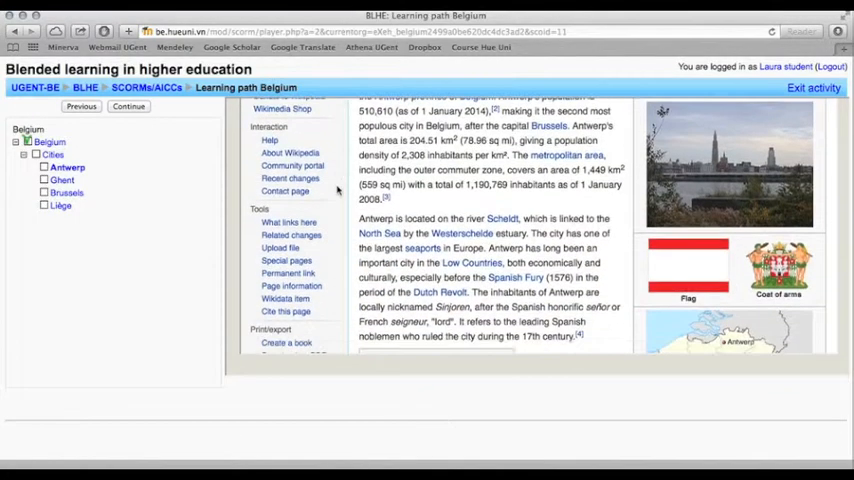
scroll(down, 3)
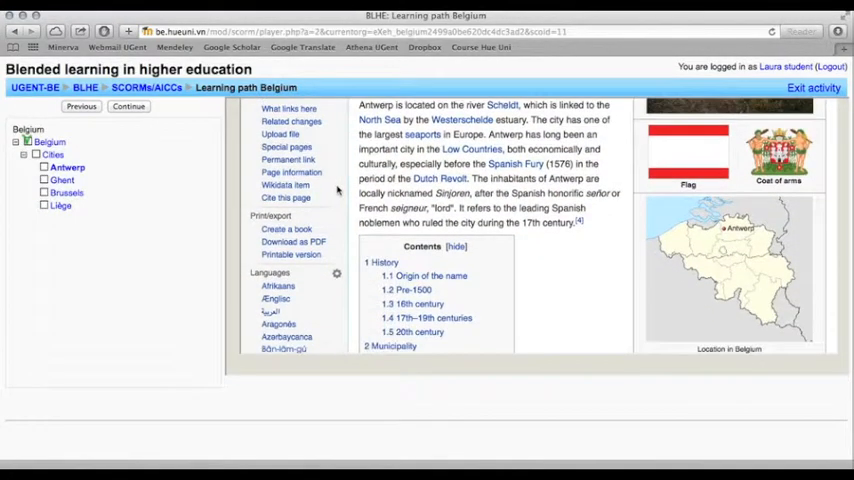
scroll(down, 3)
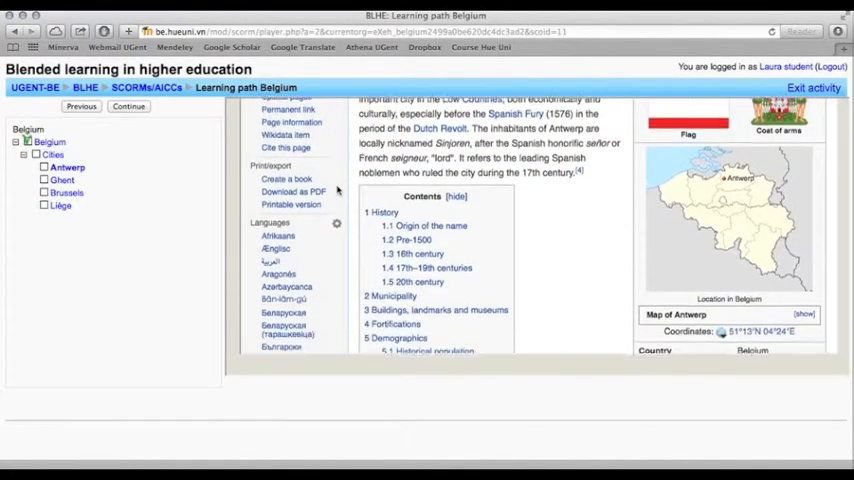
scroll(down, 3)
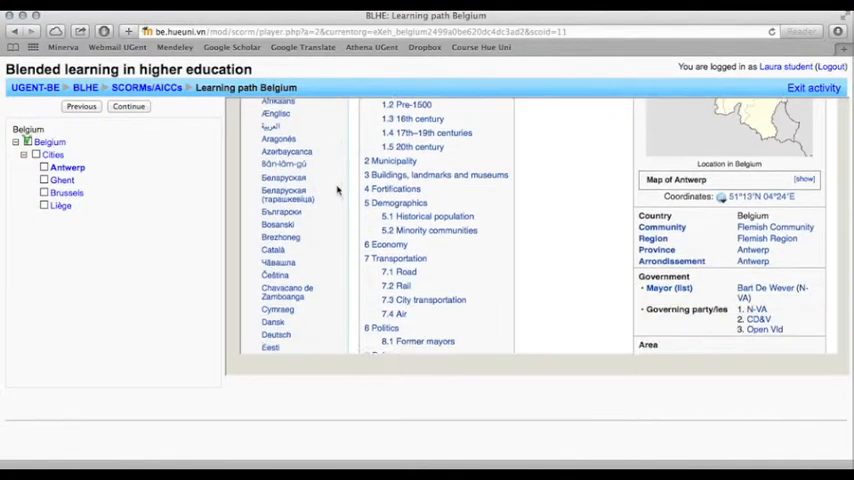
scroll(down, 3)
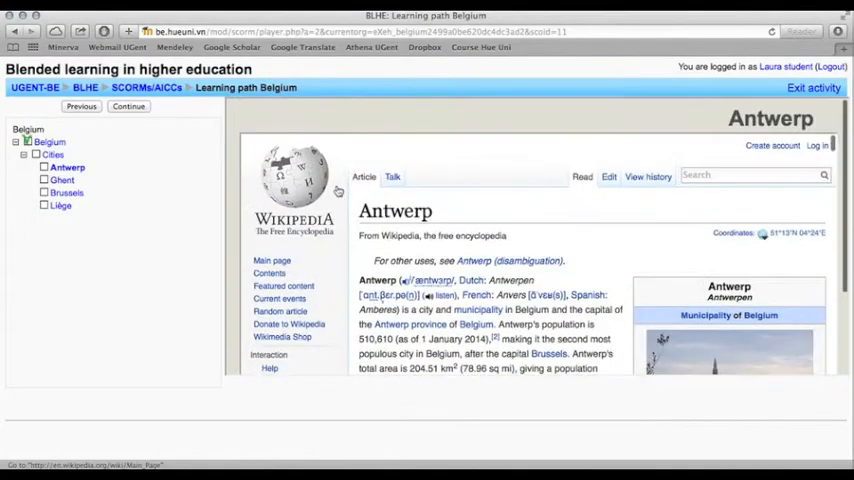
scroll(down, 3)
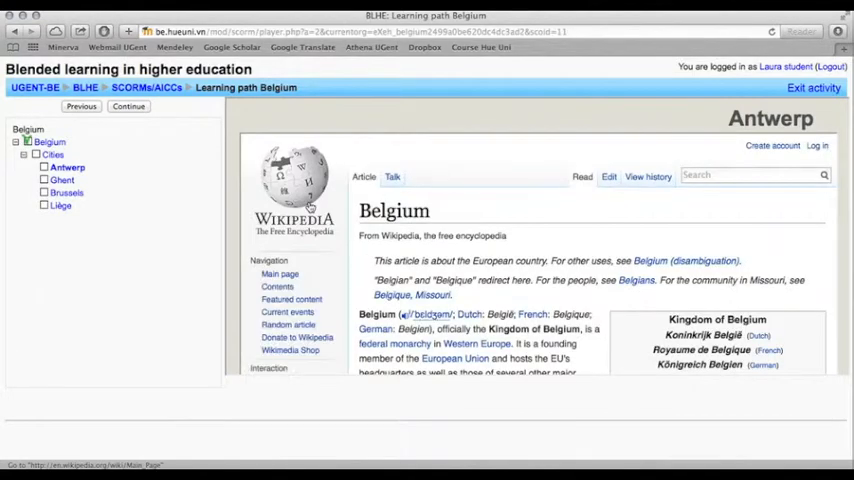
scroll(down, 3)
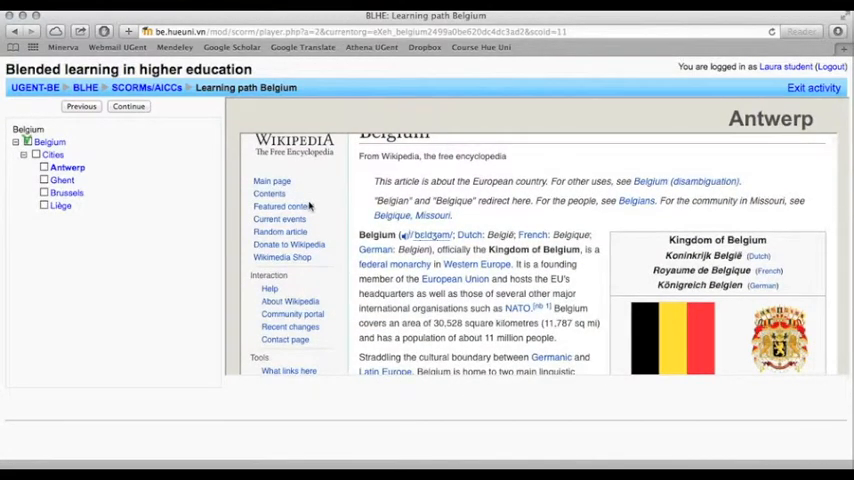
scroll(down, 3)
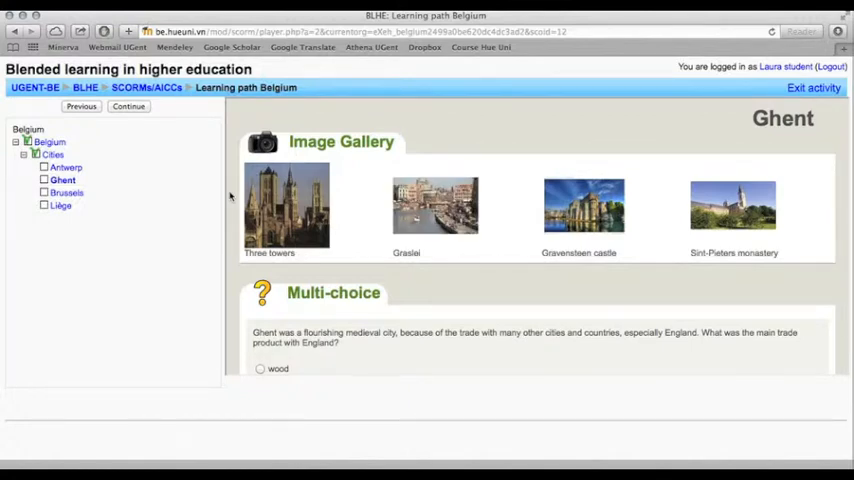
mouse_move(285, 205)
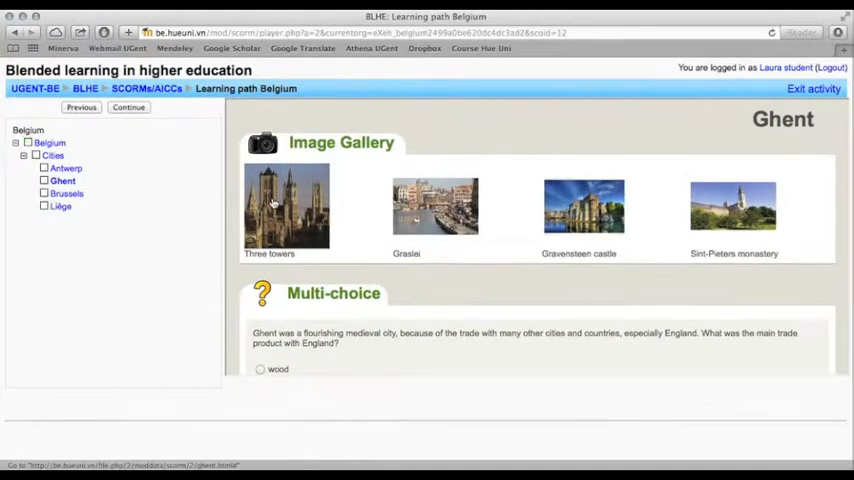
click(285, 205)
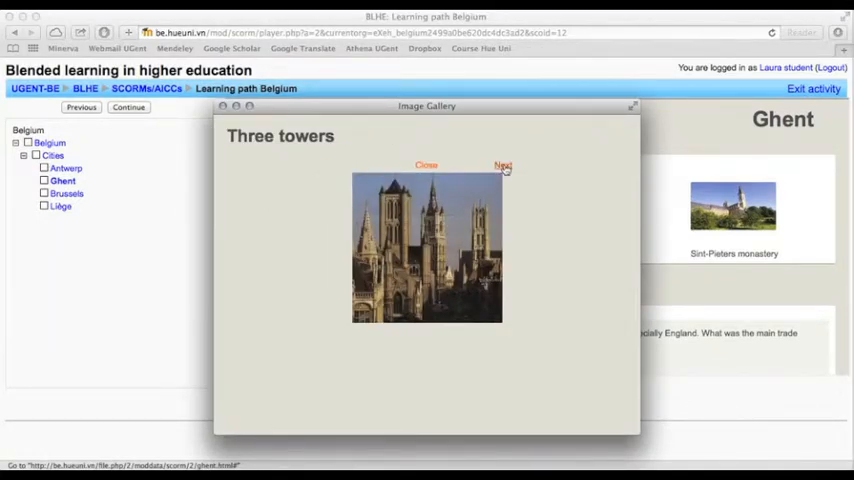
click(503, 165)
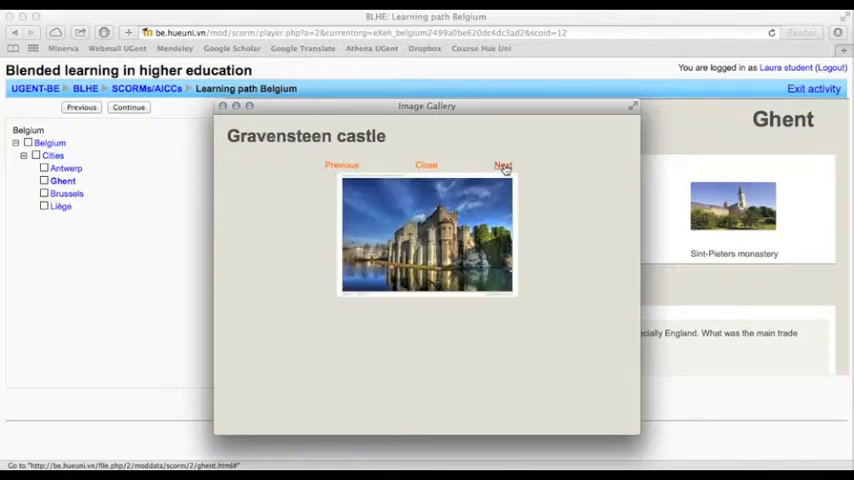
click(503, 165)
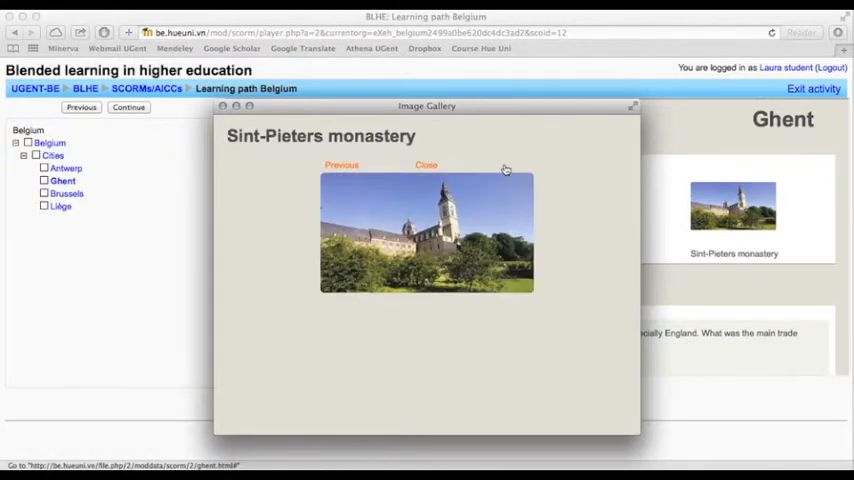
click(426, 165)
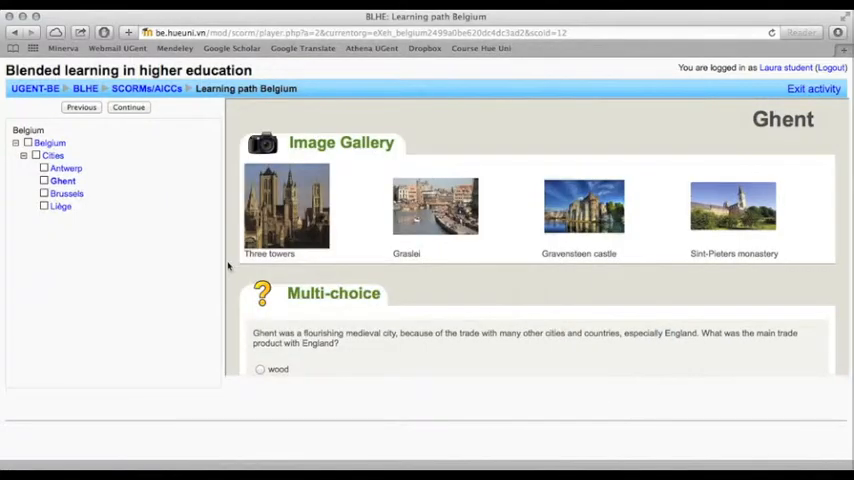
Step: Scroll down the Ghent activity to its multiple-choice trade question
scroll(down, 3)
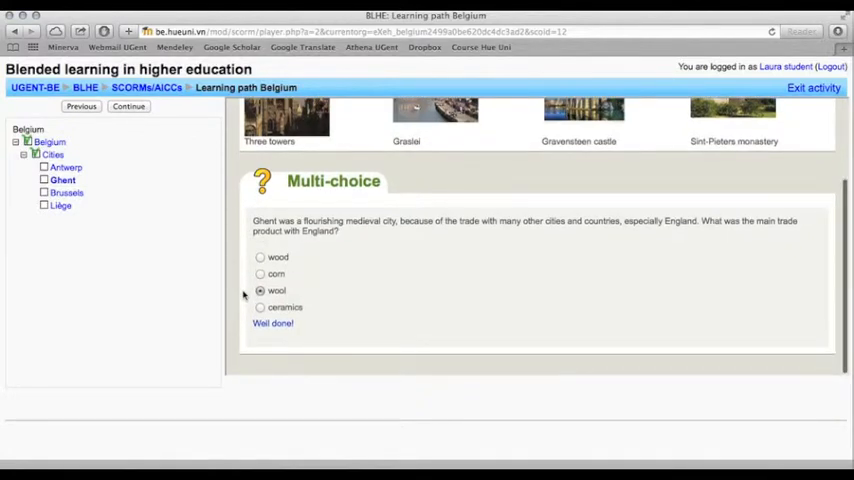
mouse_move(152, 247)
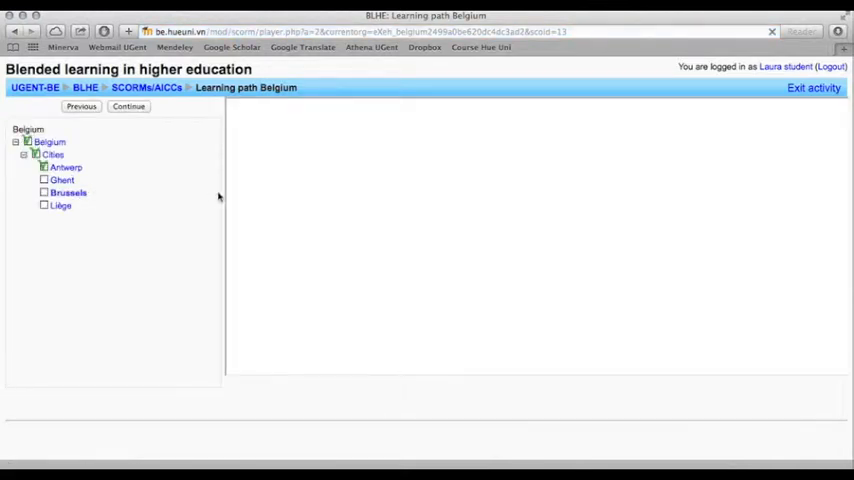
Step: Answer 'French and Dutch' to the Brussels language question, then go to Liège
click(68, 192)
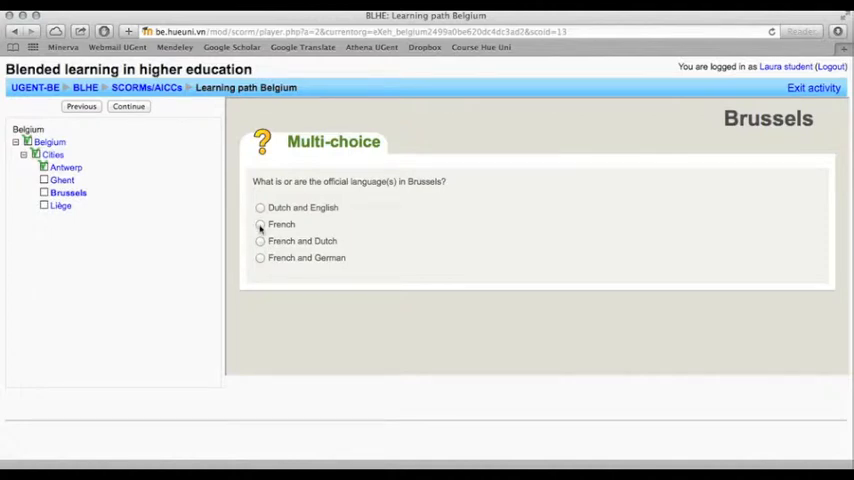
click(260, 224)
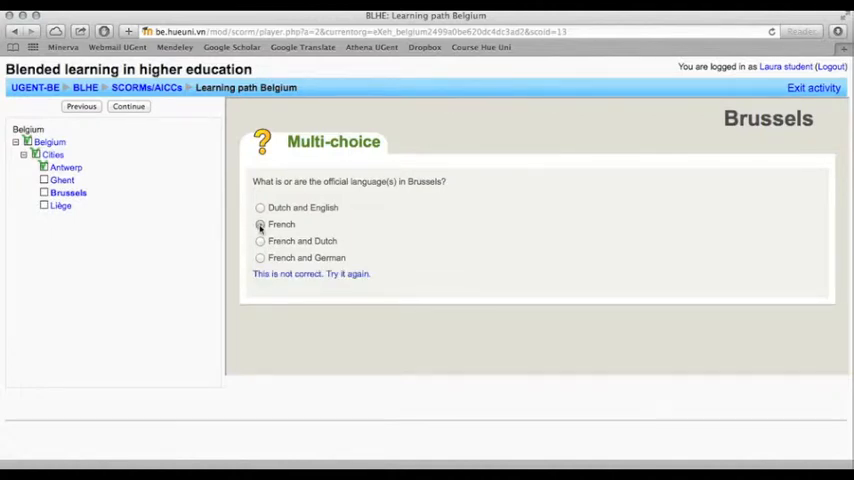
click(260, 224)
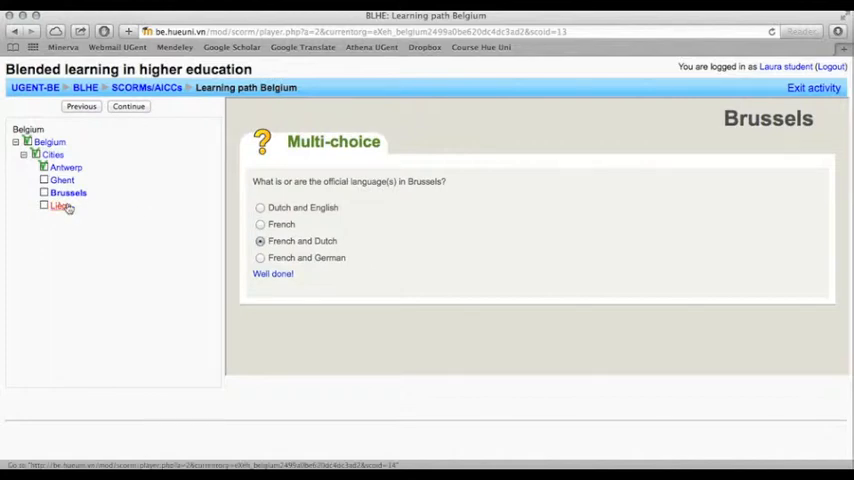
click(61, 205)
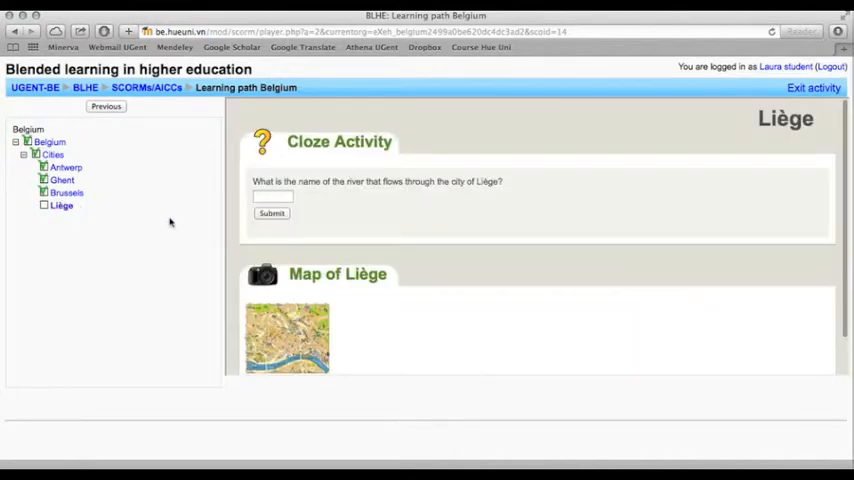
mouse_move(243, 207)
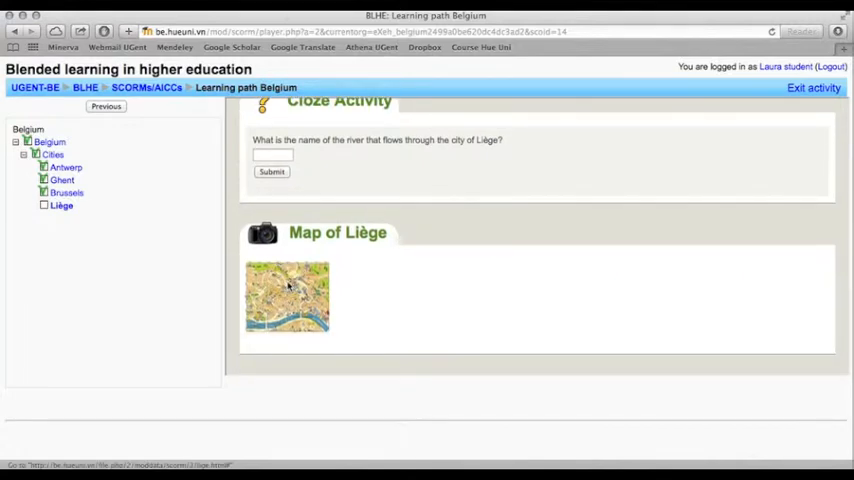
Step: Submit 'Meuse' as Liège's river answer for 1/1, then exit the activity
click(287, 296)
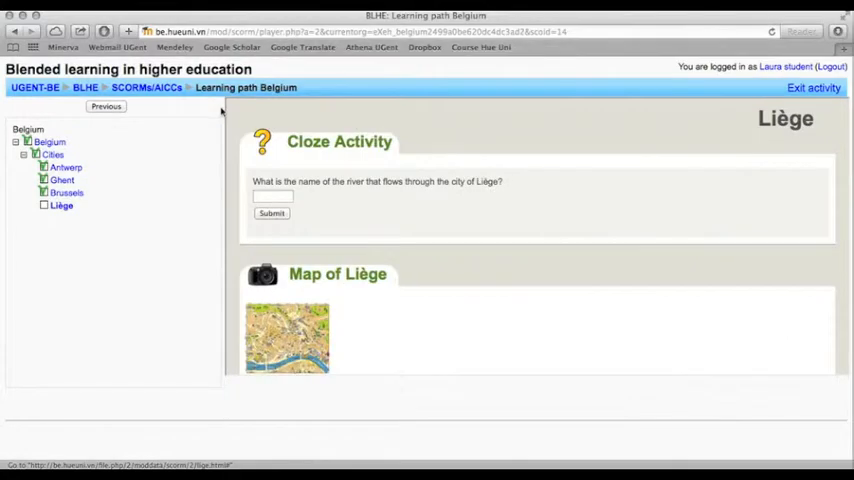
text(Meu)
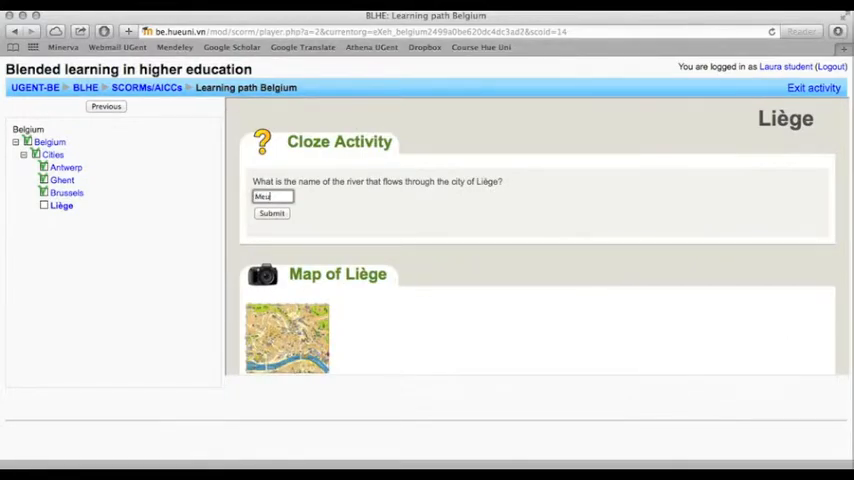
click(271, 213)
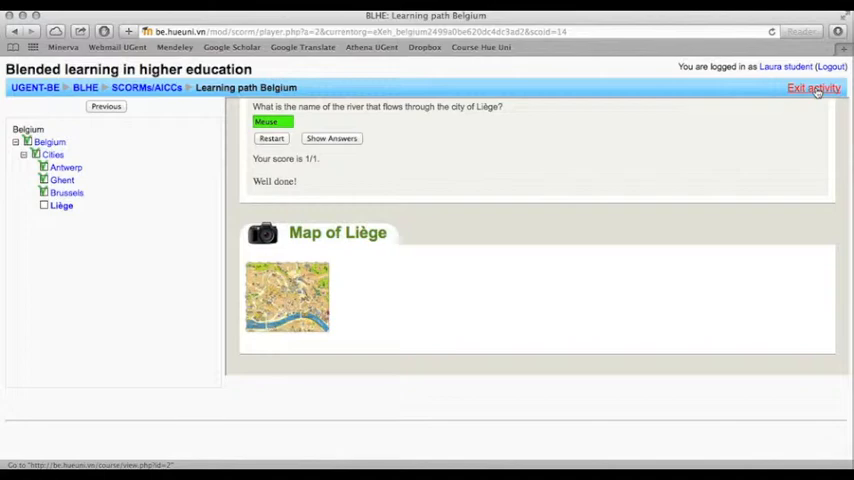
click(813, 88)
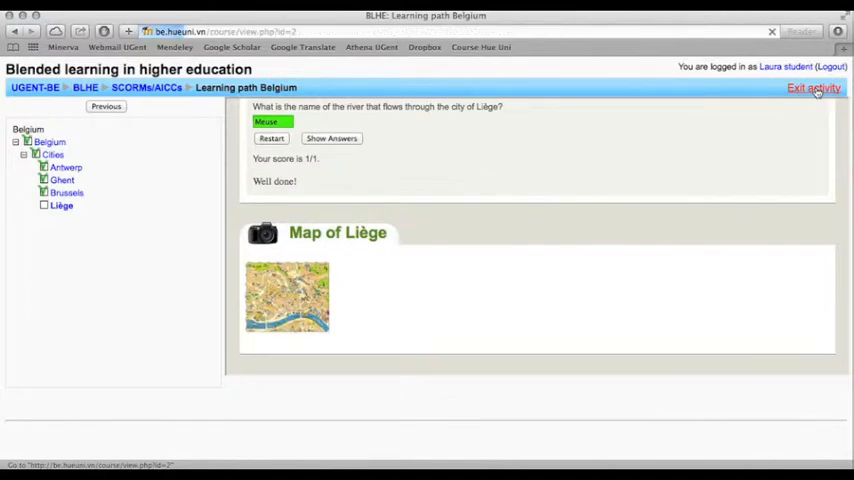